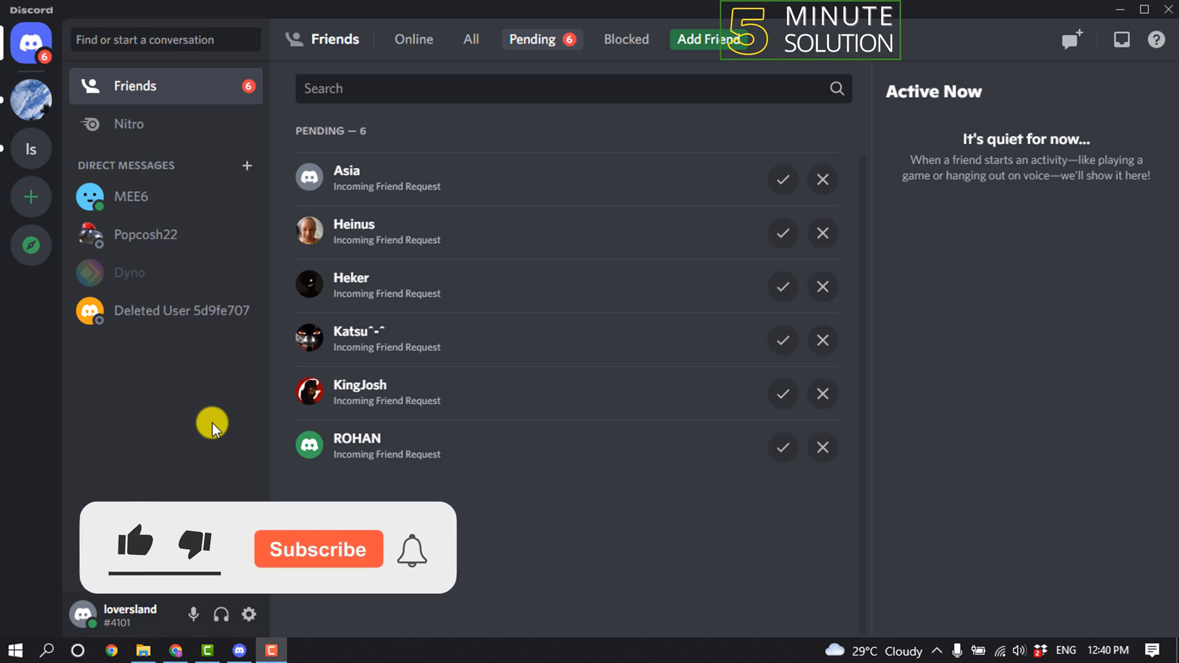
- Switch off Discord's Hardware Acceleration under Advanced settings, letting the app restart
left_click(135, 544)
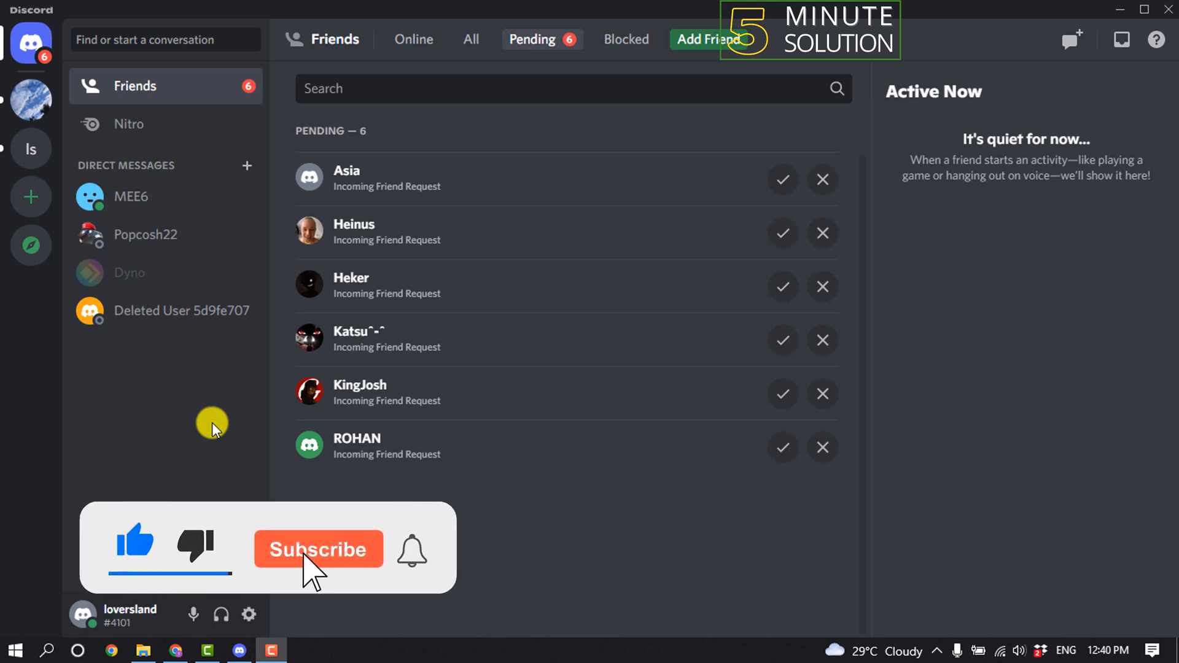
left_click(319, 549)
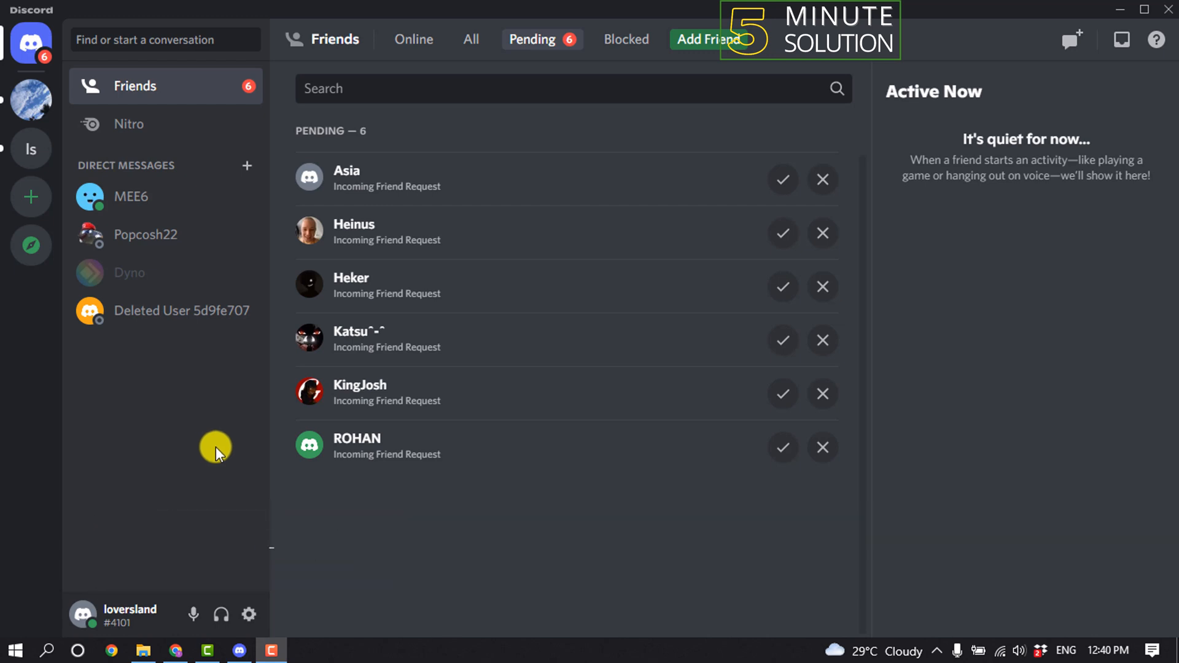
mouse_move(249, 616)
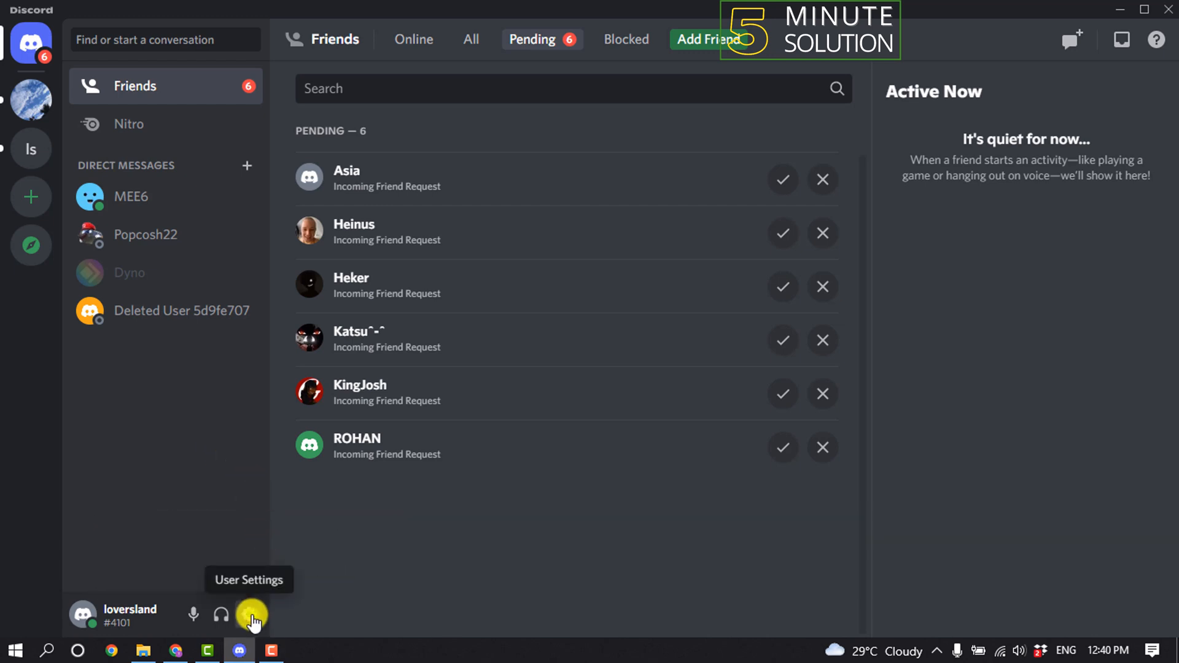
left_click(248, 615)
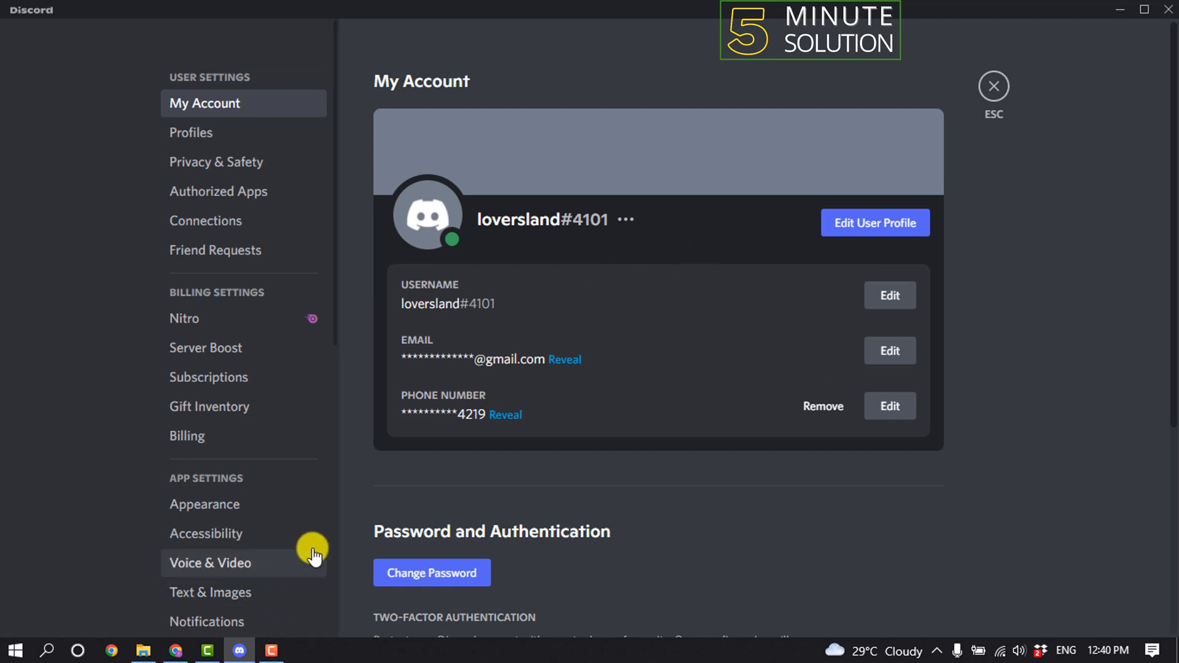
scroll("down", 3)
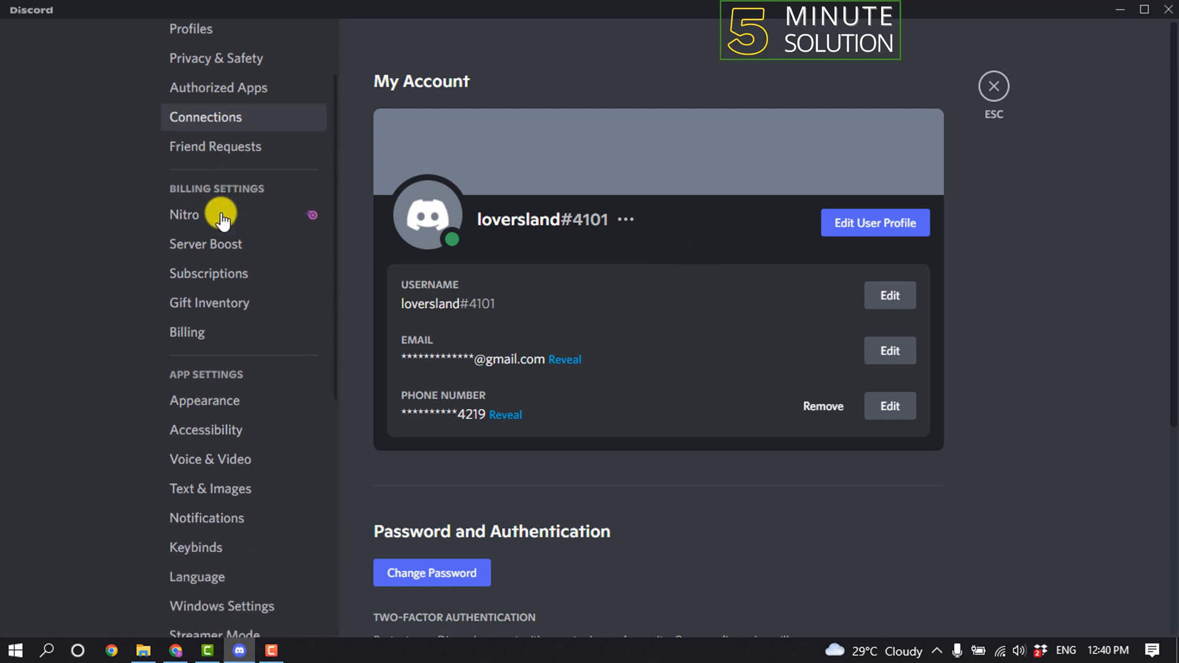
scroll("down", 3)
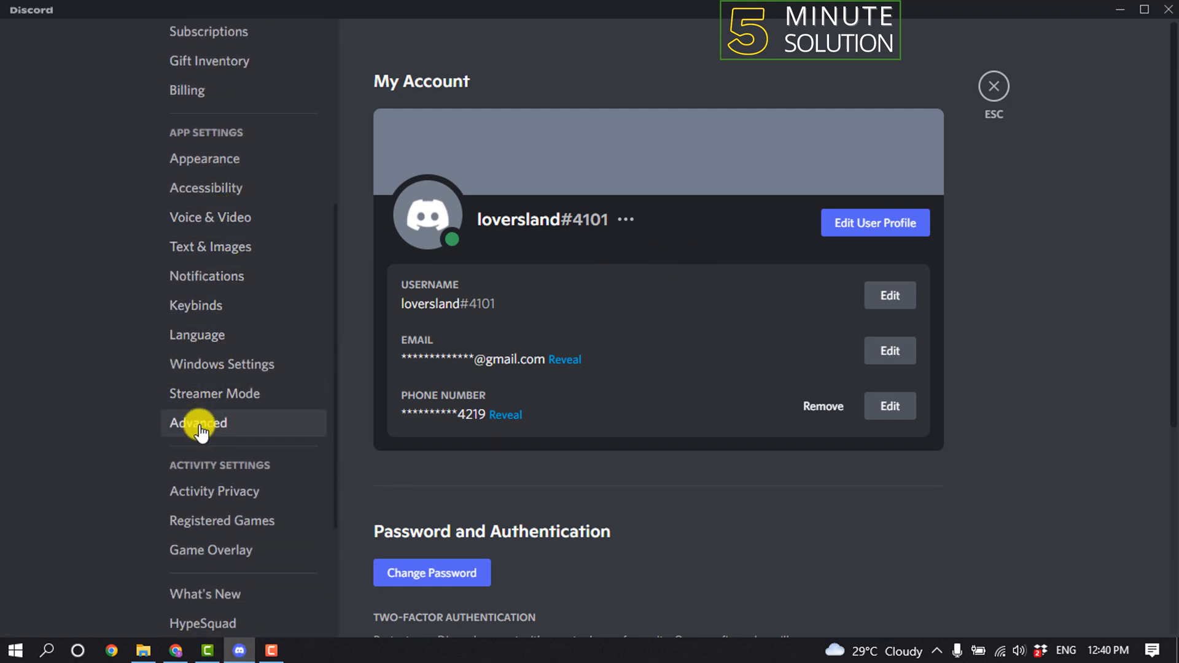
left_click(198, 423)
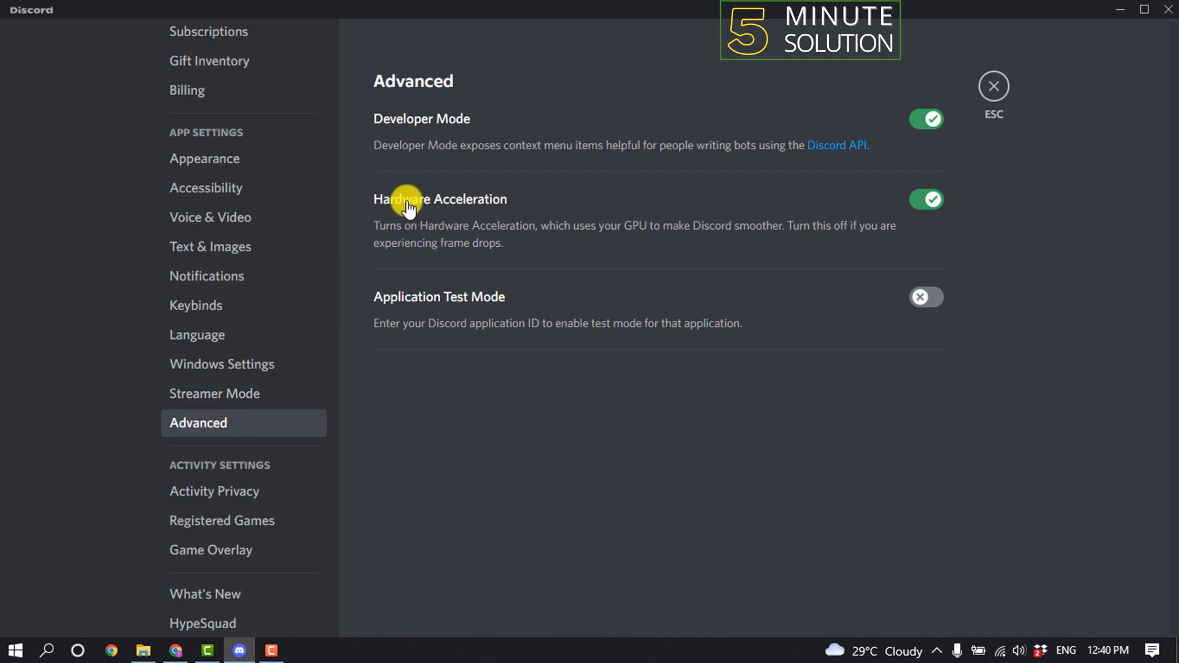
mouse_move(621, 236)
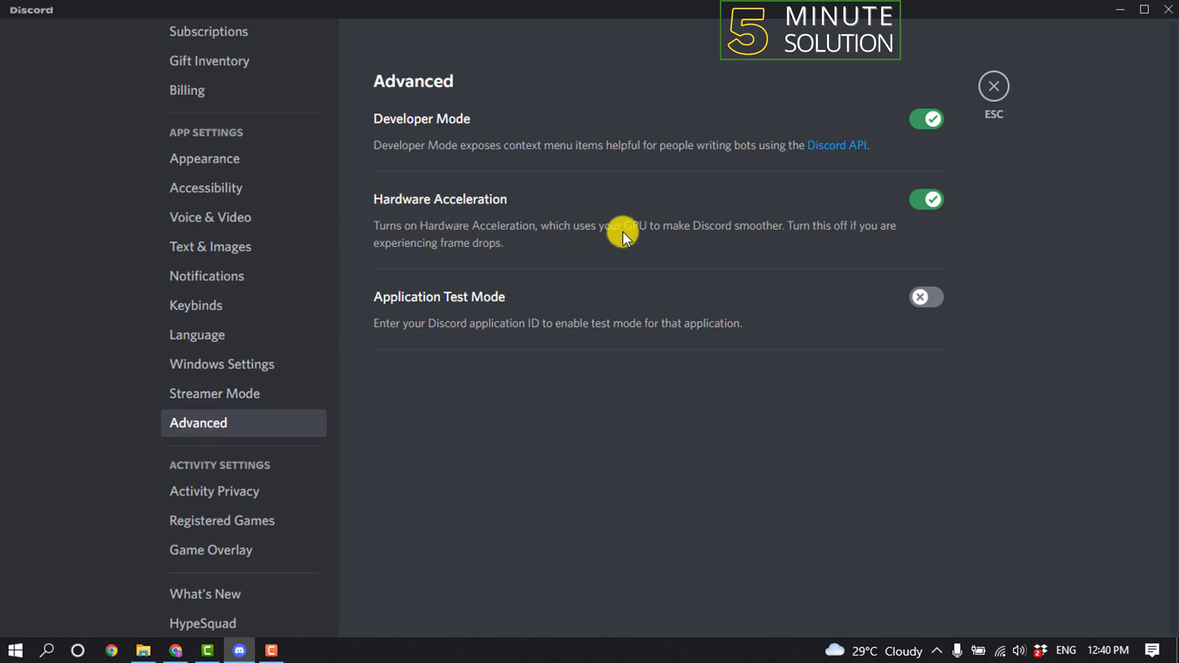
left_click(927, 199)
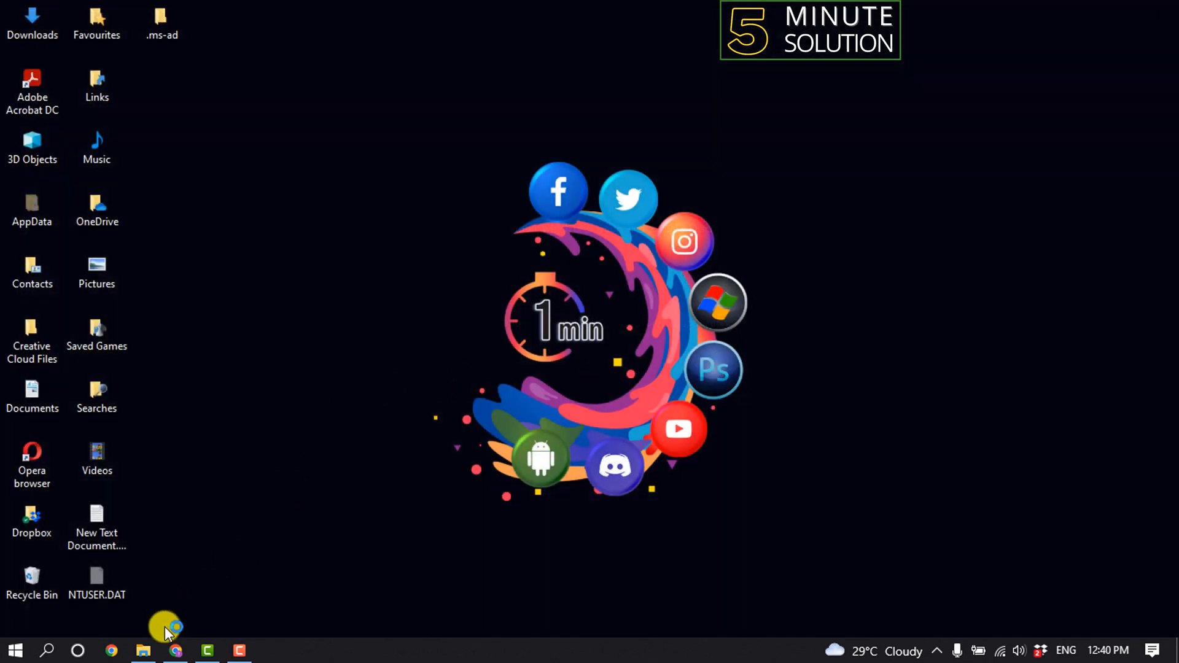
- Bring Chrome's Netflix tab to the front from the taskbar as Discord relaunches
left_click(179, 651)
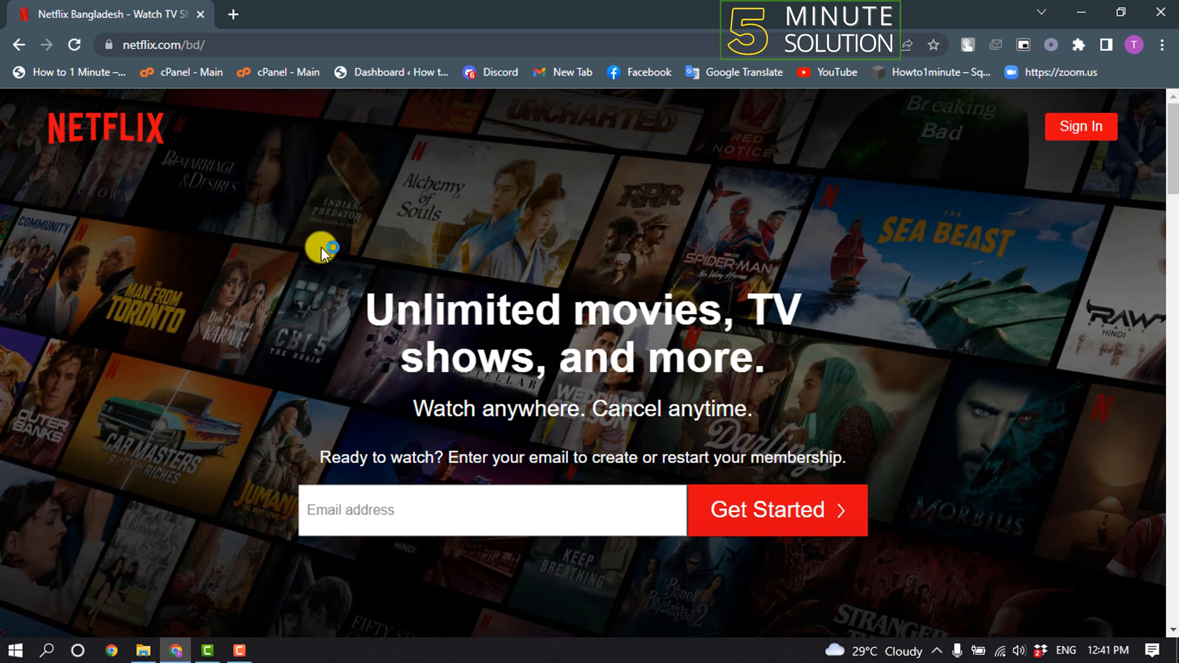
mouse_move(415, 255)
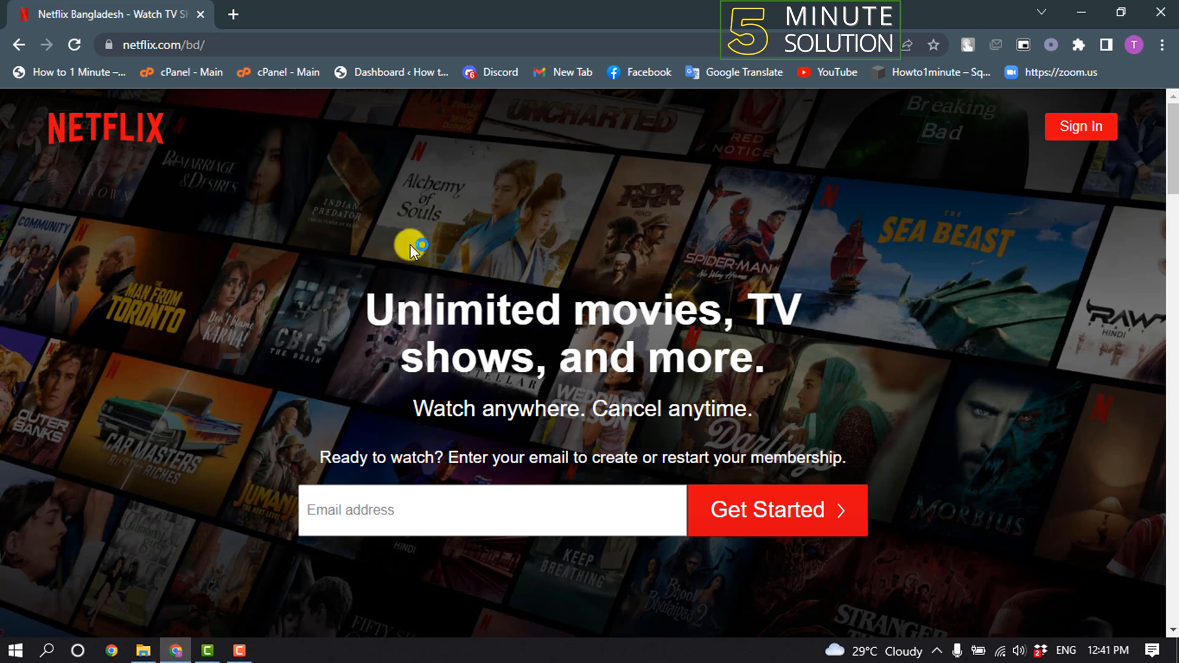
left_click(268, 651)
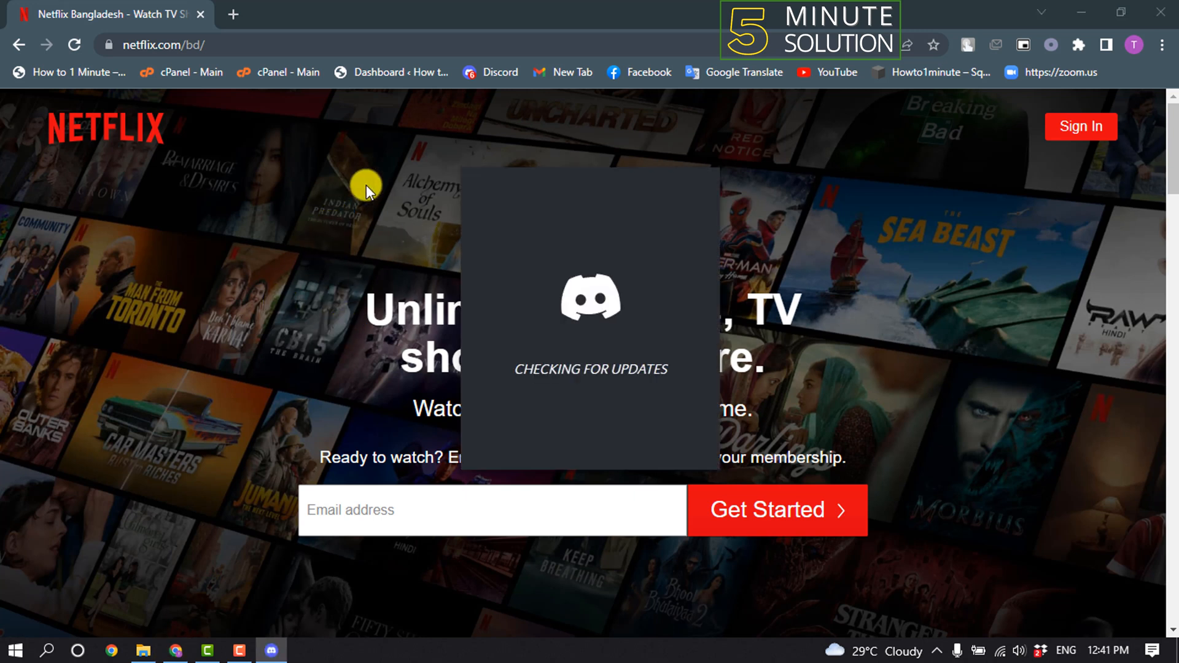
mouse_move(1167, 45)
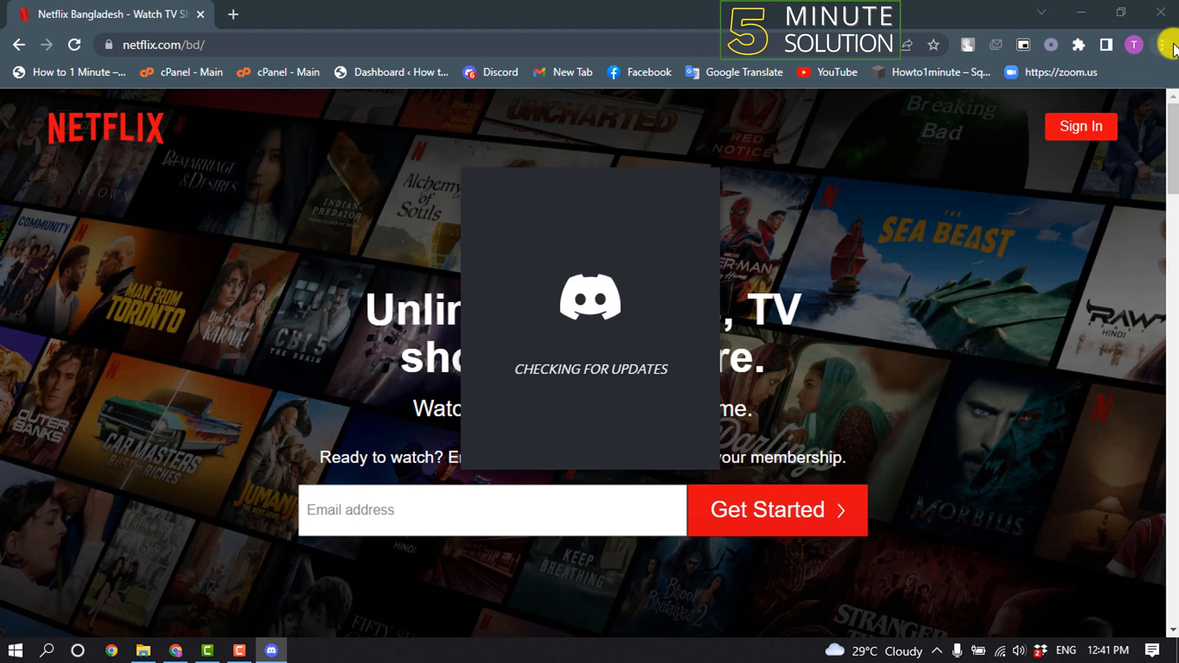
- Search Chrome settings for "hardware" and switch off Use hardware acceleration when available
left_click(1162, 44)
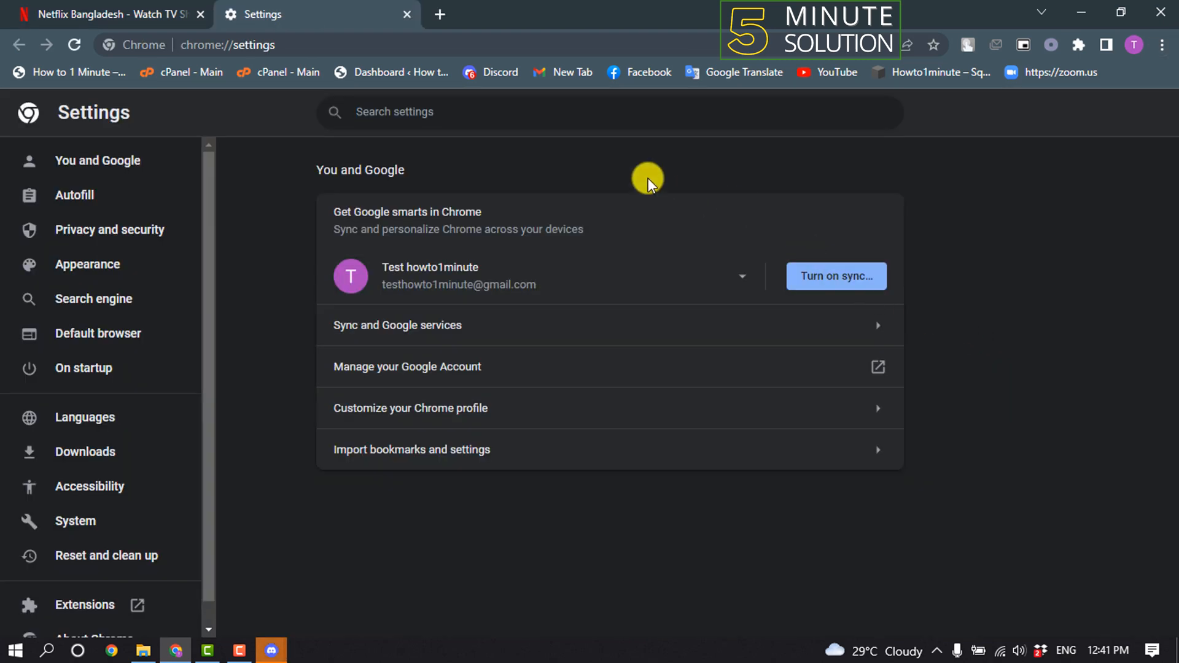
type("hardware")
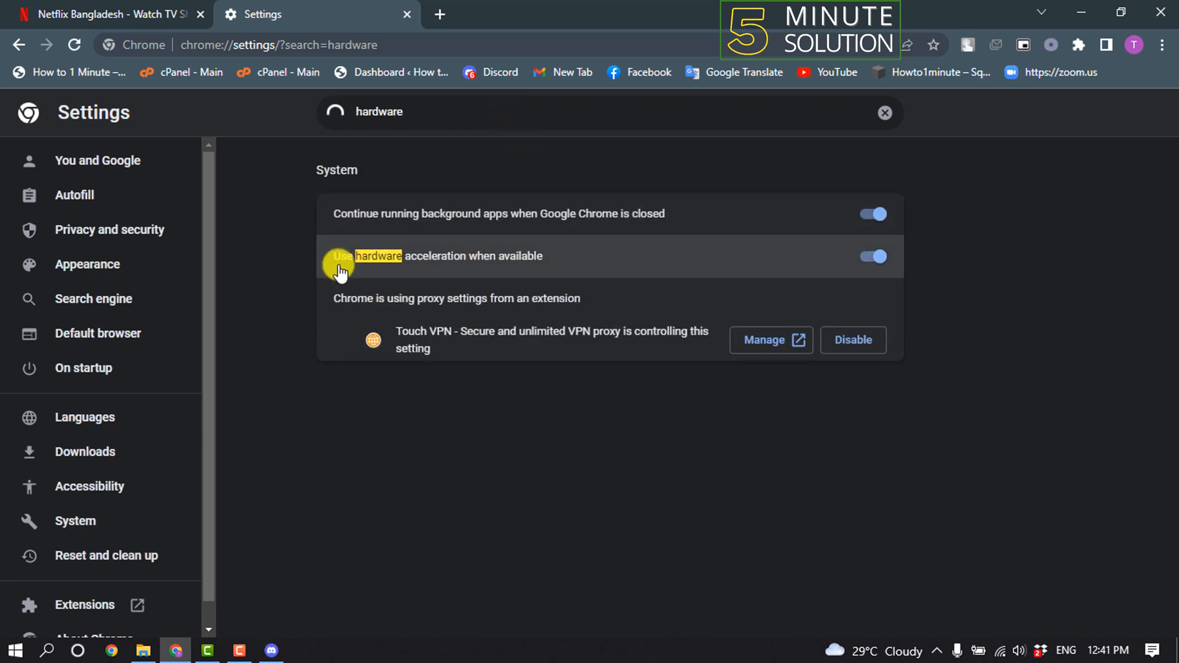
mouse_move(472, 272)
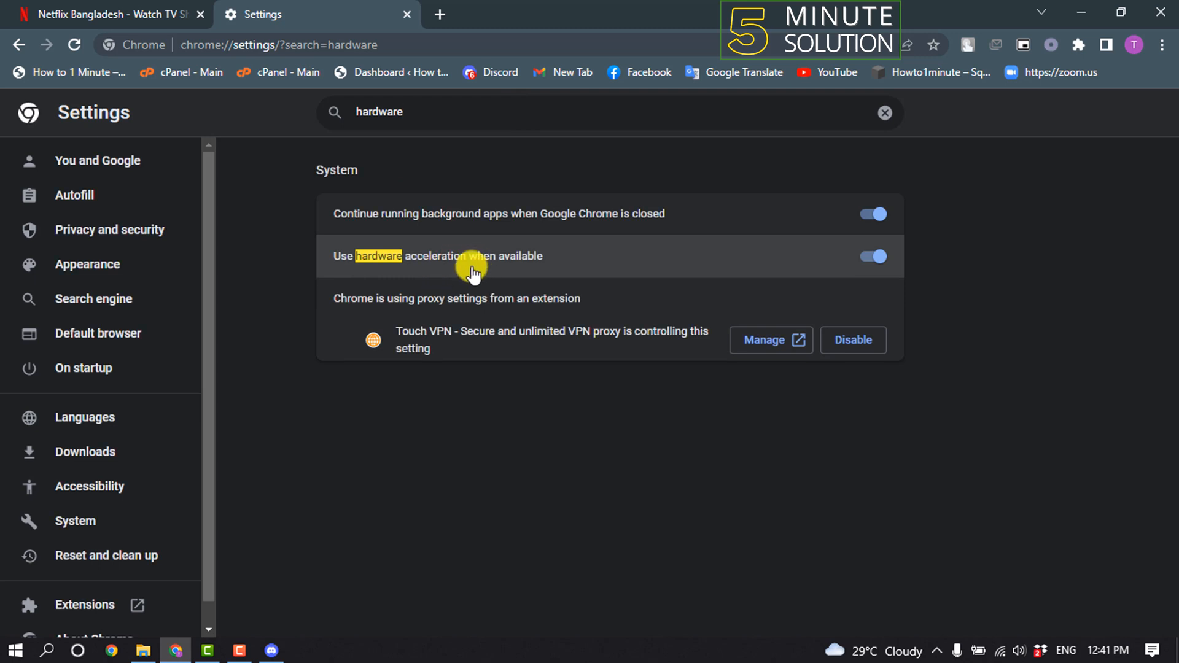
left_click(872, 256)
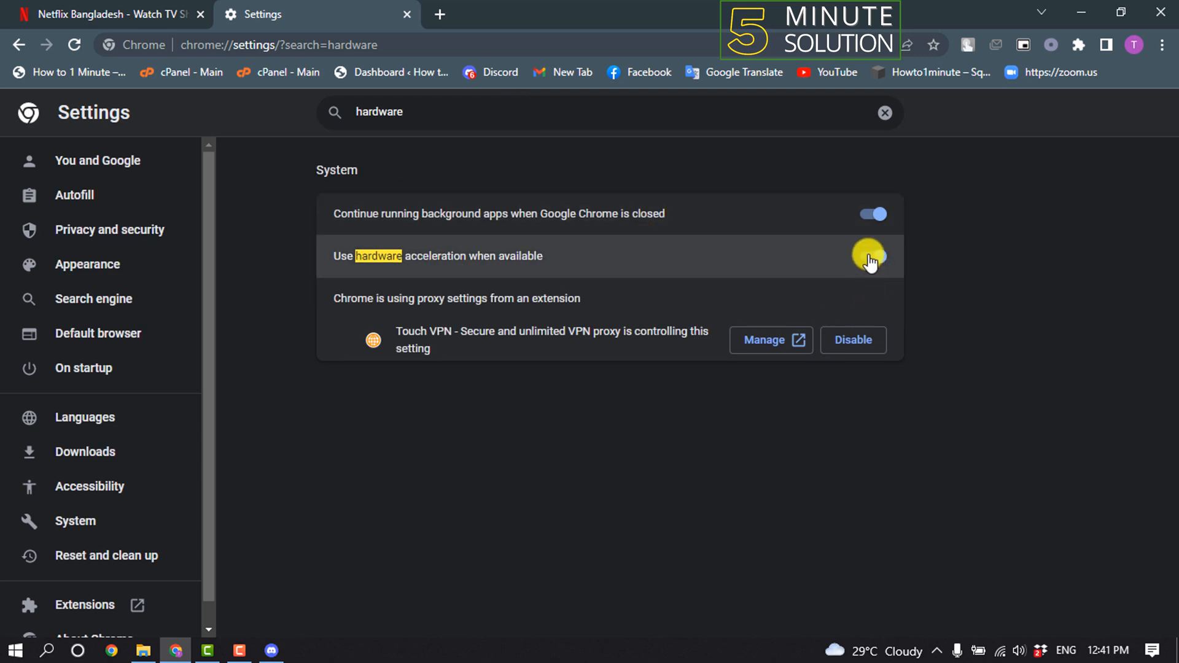
left_click(873, 255)
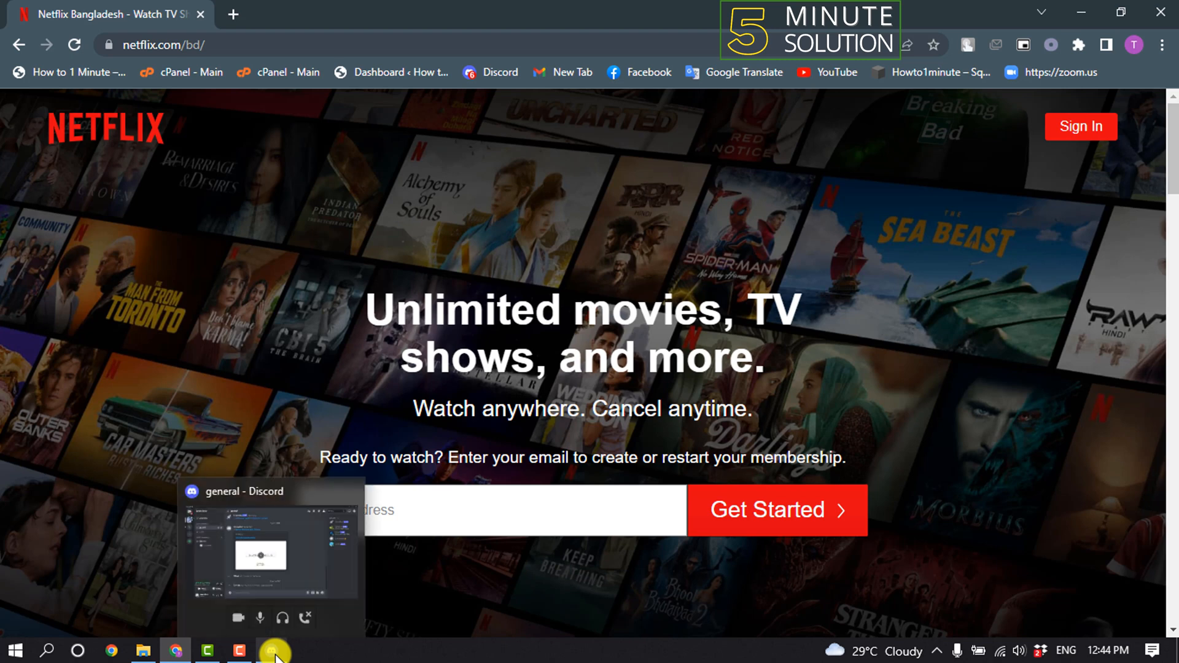
- Return to Discord and join the General voice channel of Online Zone
left_click(277, 651)
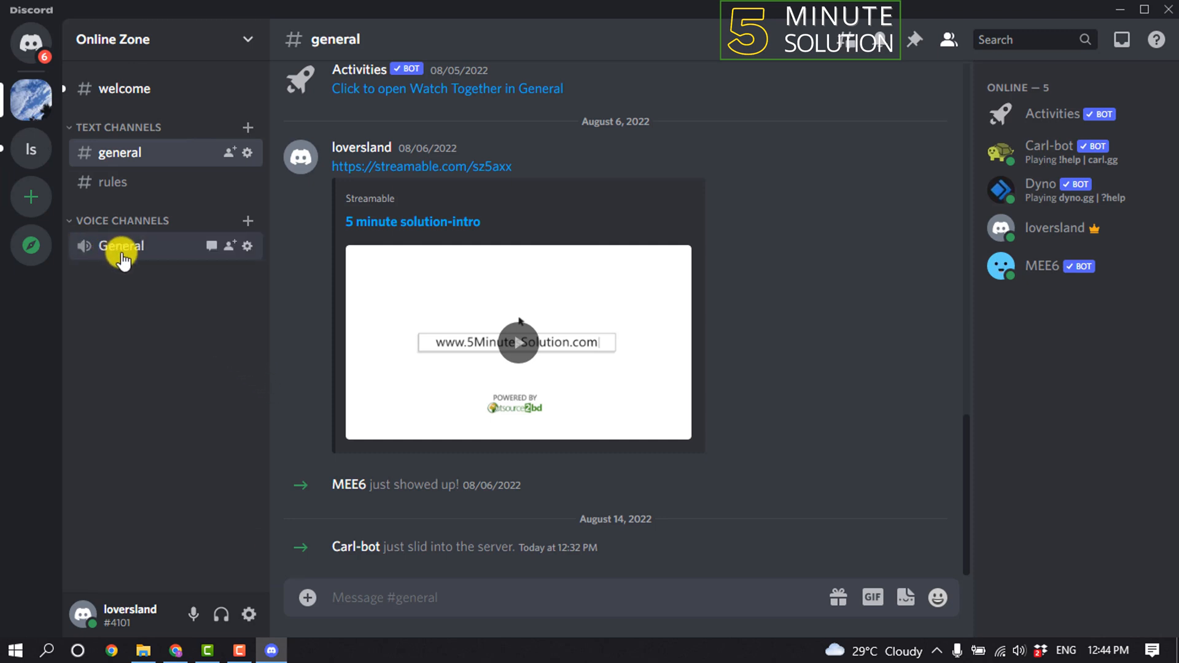
mouse_move(141, 251)
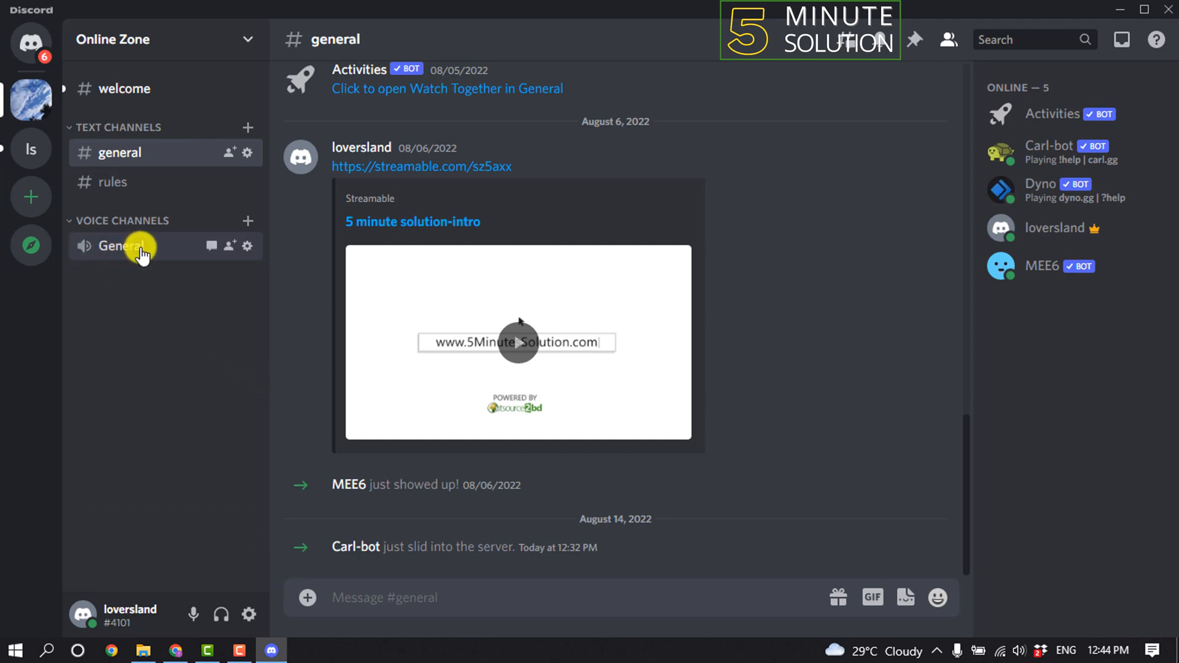
left_click(120, 246)
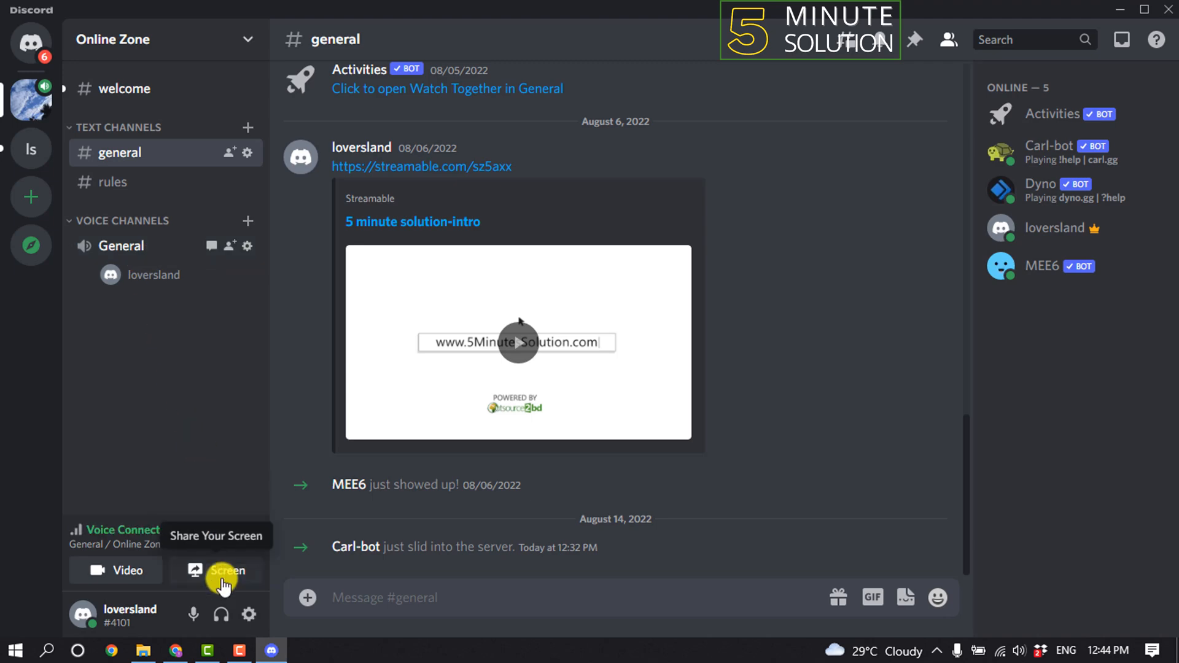
- Share the Netflix Bangladesh window under Applications and Go Live in General
left_click(226, 570)
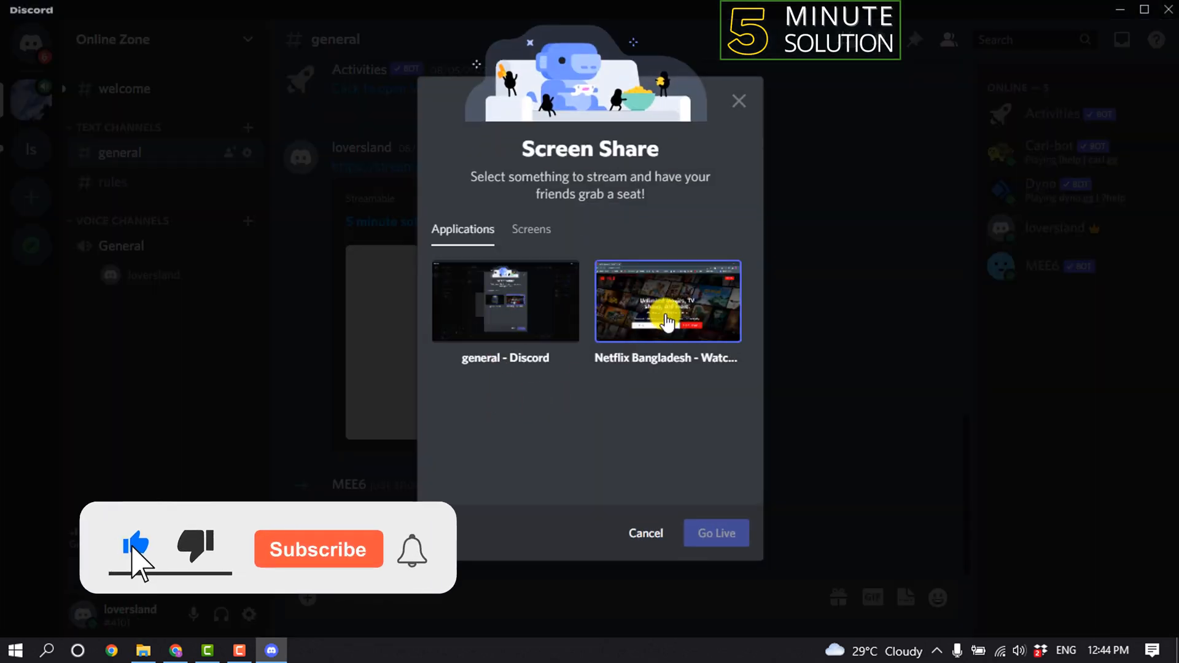
left_click(668, 313)
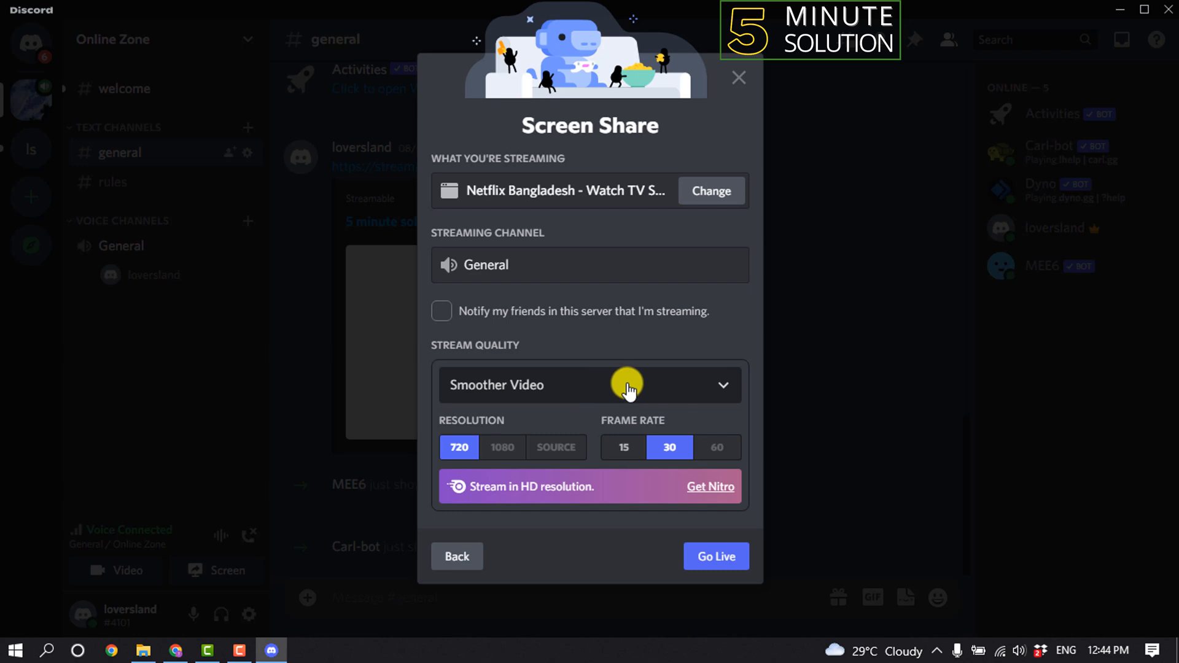
mouse_move(526, 327)
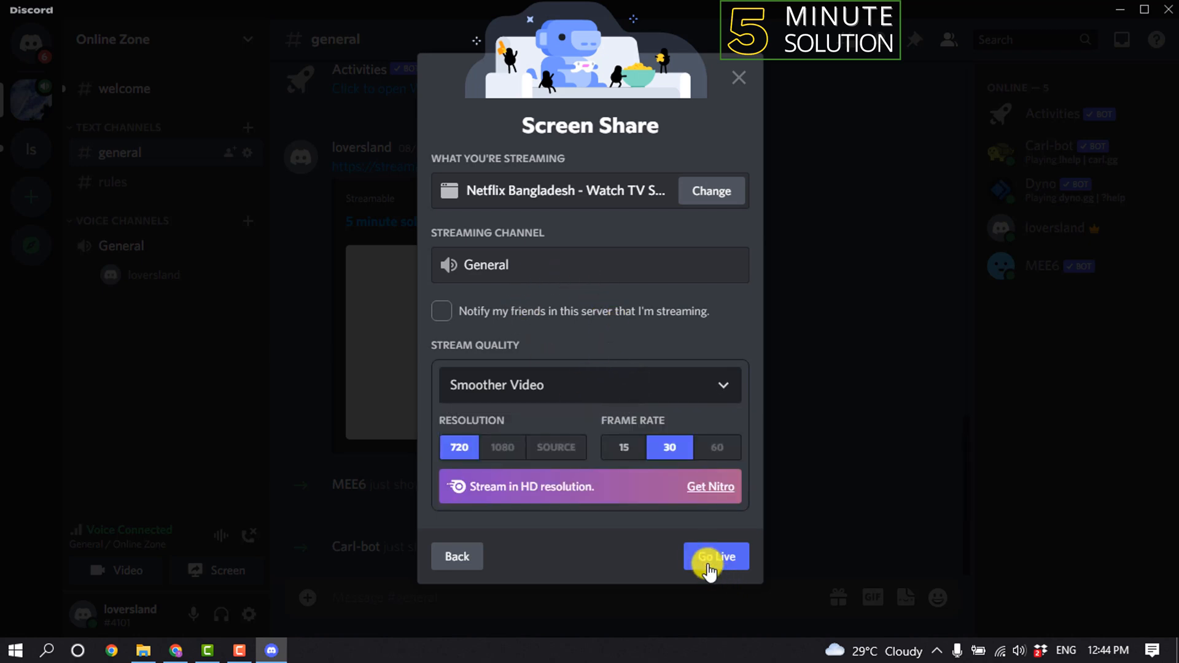
left_click(715, 556)
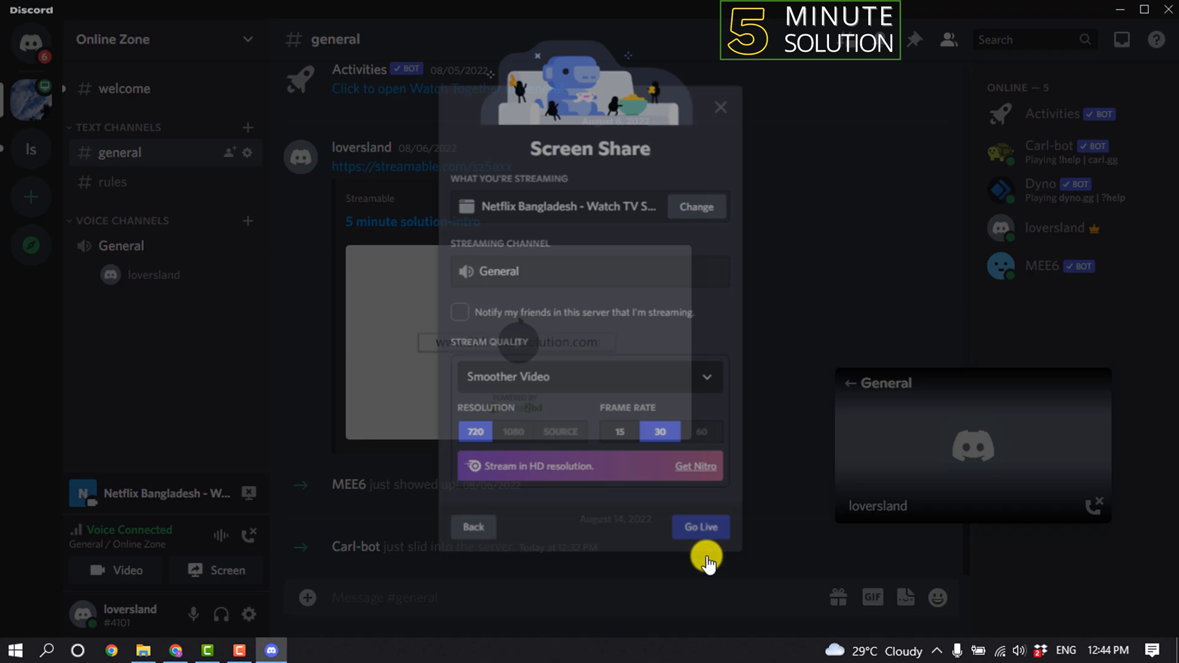
left_click(700, 527)
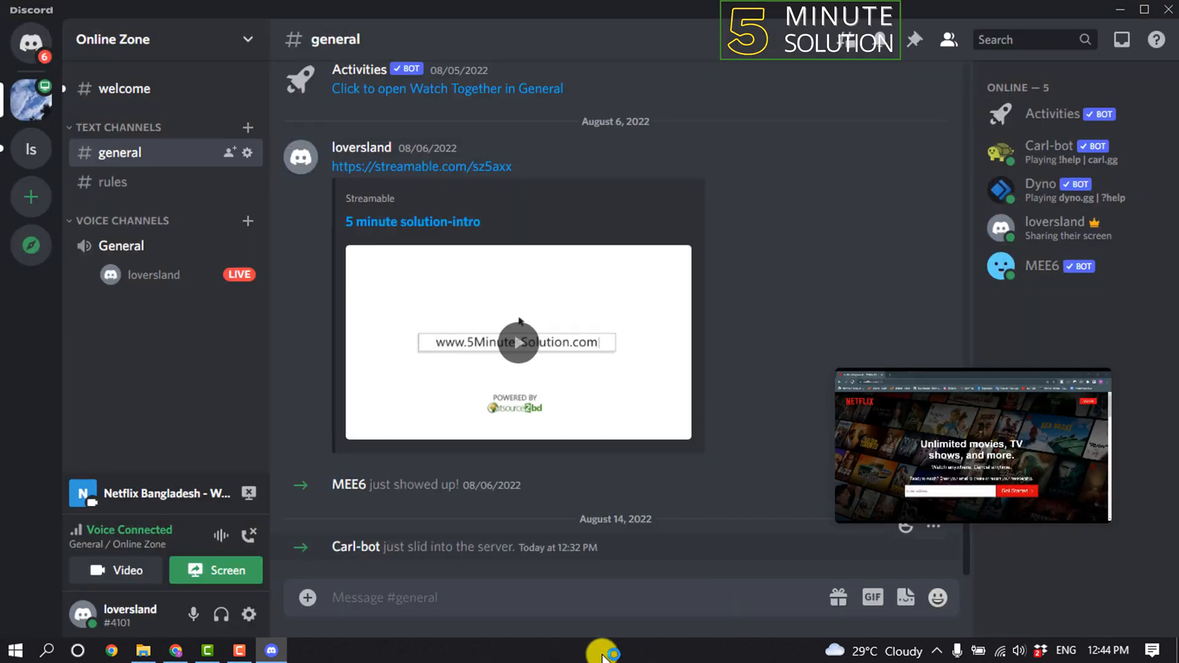